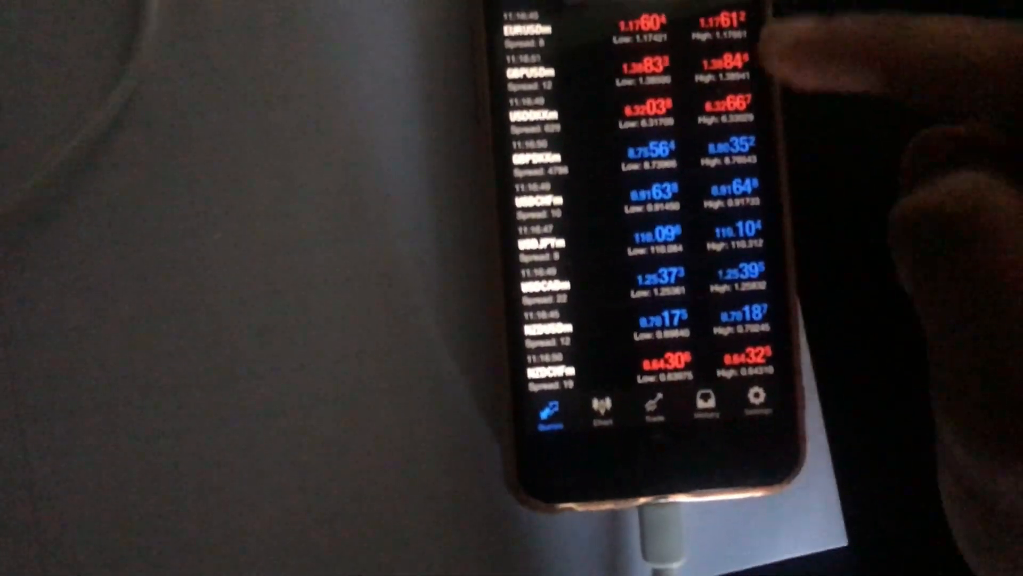
- View the New Account options and return to Settings showing the connected Standard demo account
{"action": "left_click", "coordinate": [756, 402]}
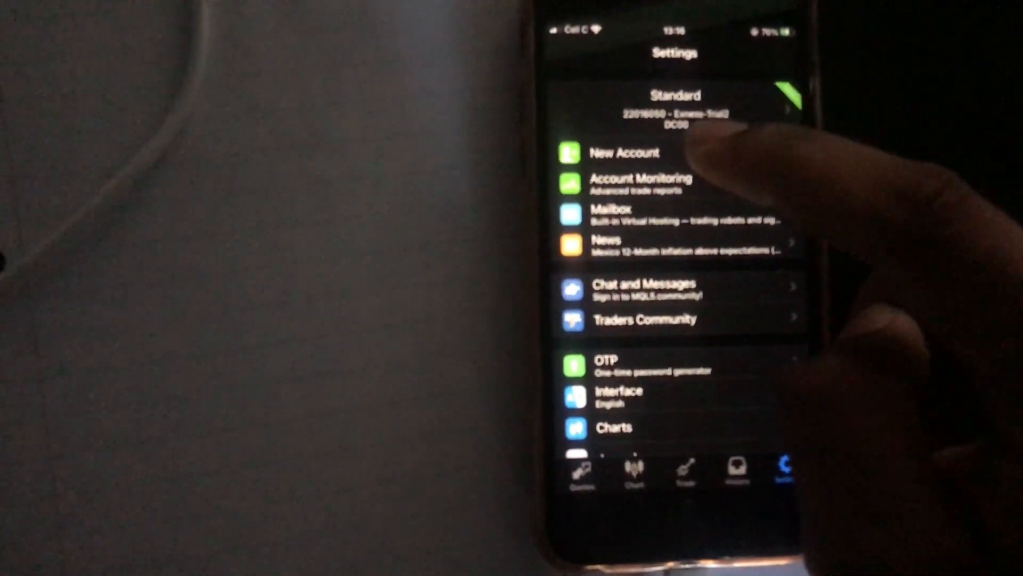
{"action": "left_click", "coordinate": [623, 152]}
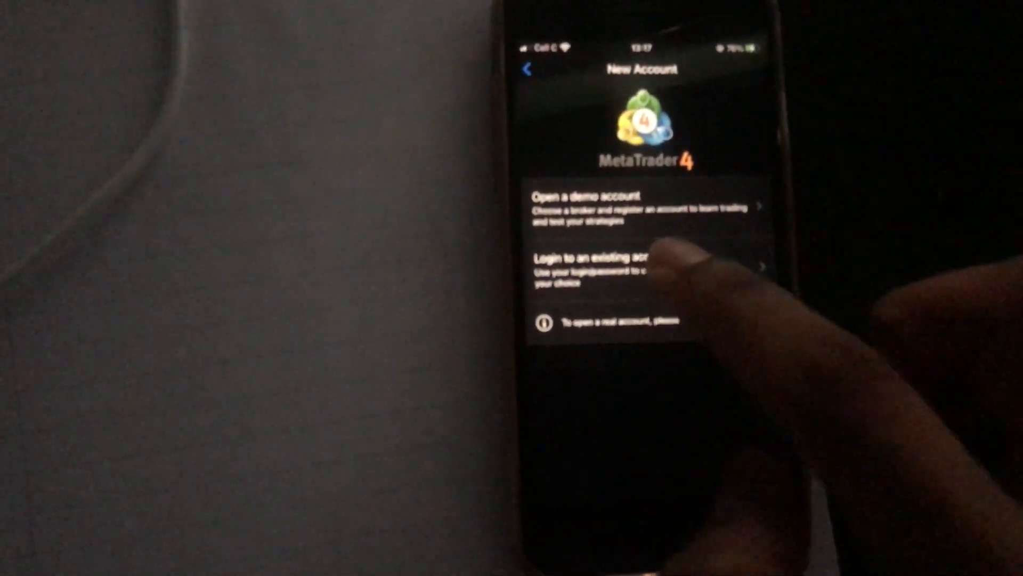
{"action": "left_click", "coordinate": [620, 264]}
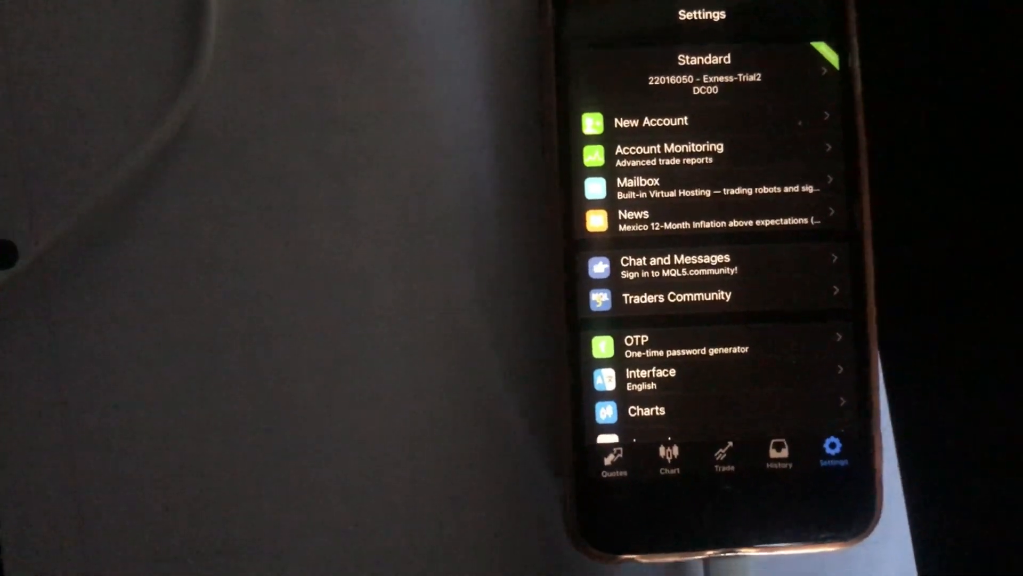
- Check the 500 balance in History, view the EURUSDm chart, and return to Quotes
{"action": "left_click", "coordinate": [778, 452]}
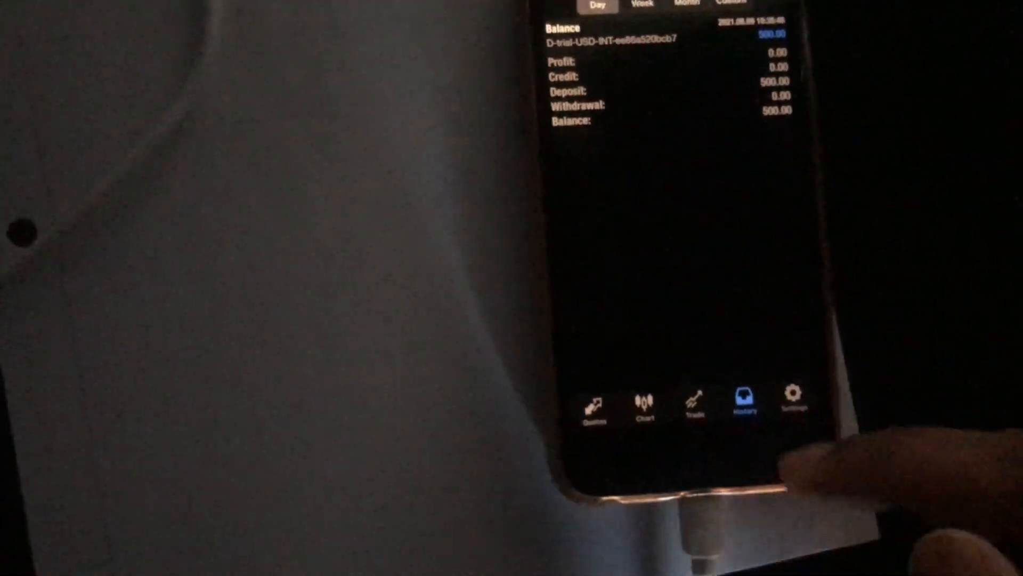
{"action": "left_click", "coordinate": [693, 477]}
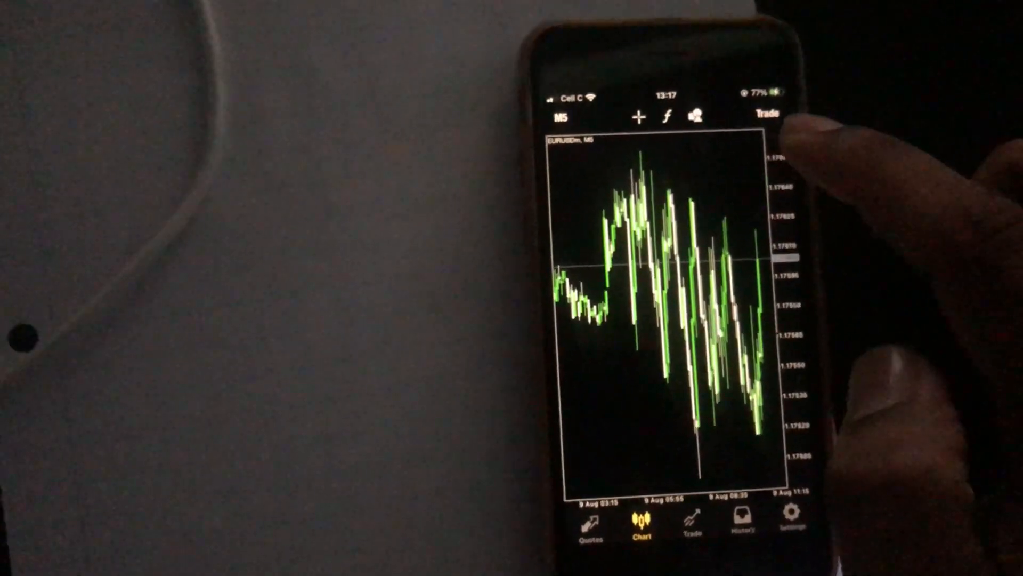
{"action": "left_click", "coordinate": [591, 526]}
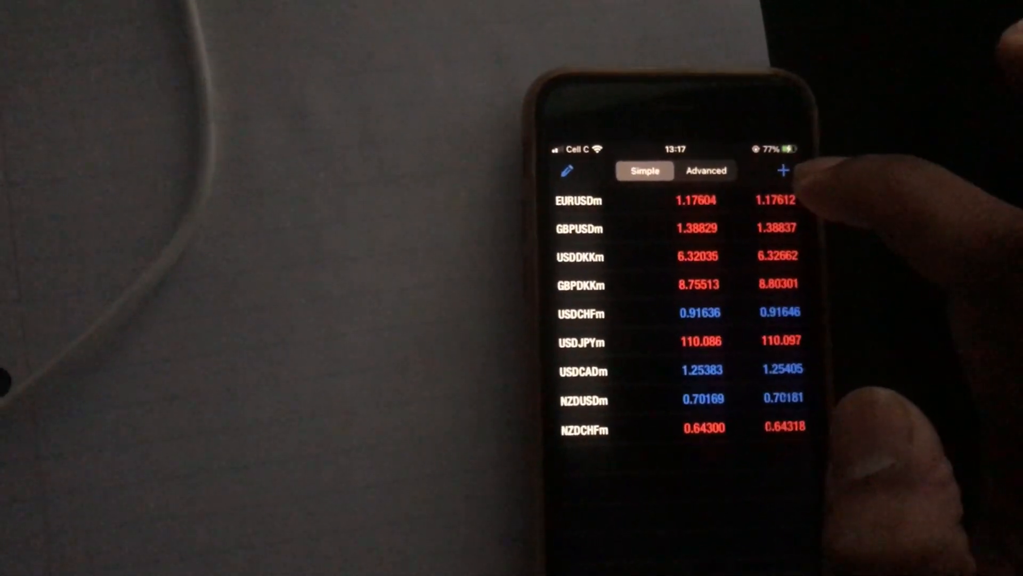
- Add the USTECm US Tech 100 index from Indices_group to the quotes list
{"action": "left_click", "coordinate": [783, 171]}
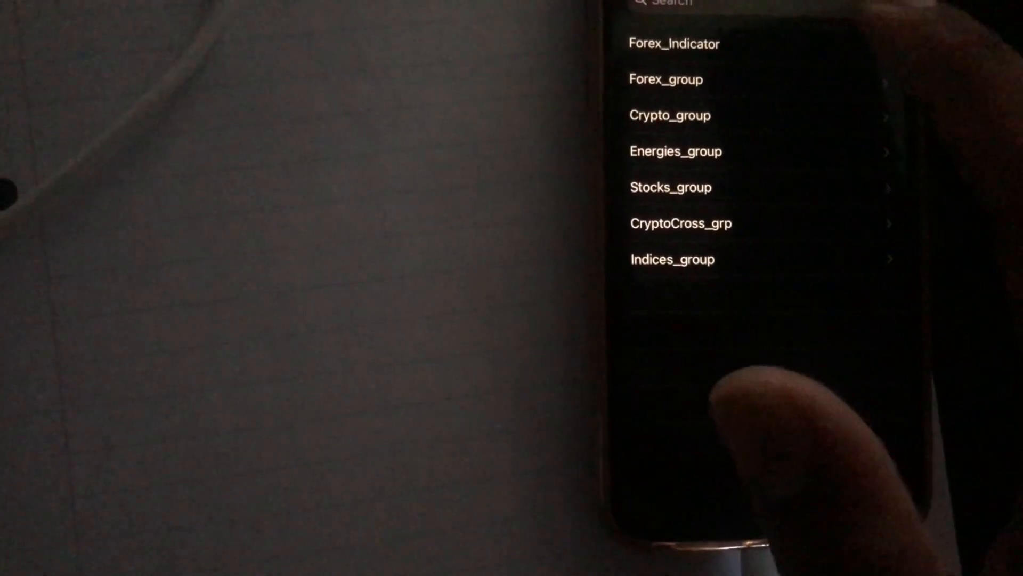
{"action": "left_click", "coordinate": [672, 258]}
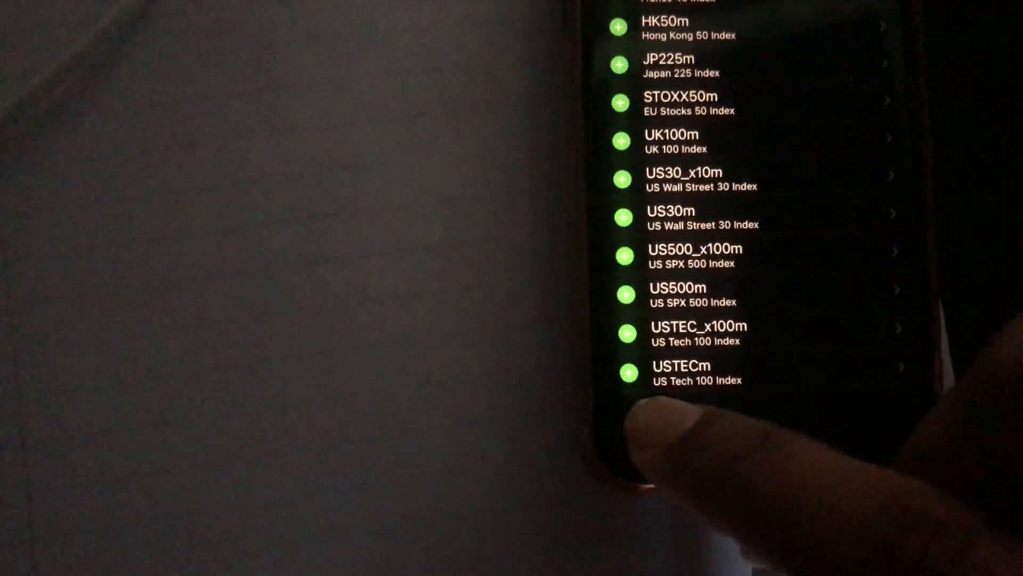
{"action": "scroll", "scroll_direction": "down", "scroll_amount": 3}
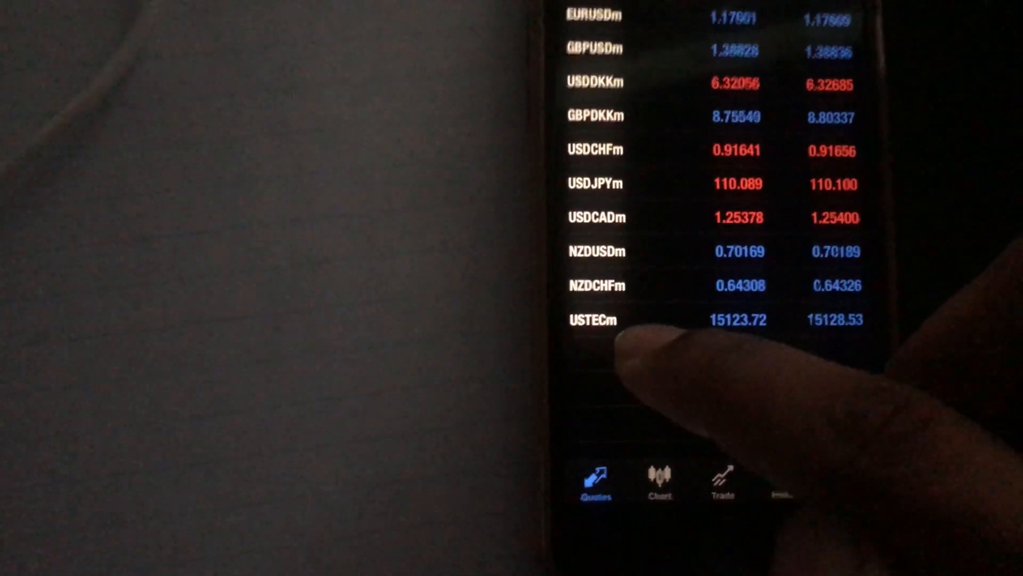
- Sell 1.00 lot of USTECm by market and return to the open positions
{"action": "left_click", "coordinate": [606, 320]}
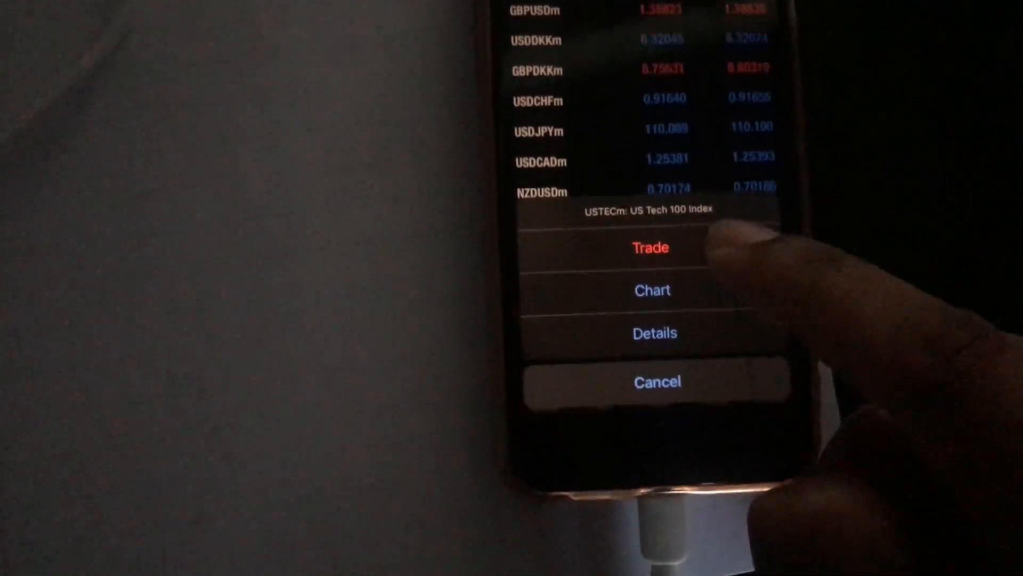
{"action": "left_click", "coordinate": [651, 246]}
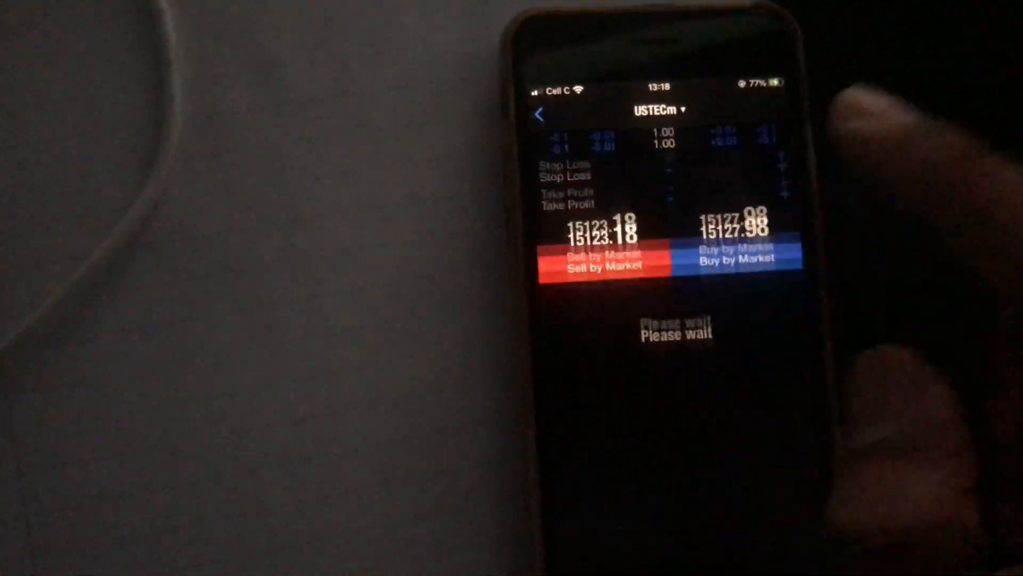
{"action": "left_click", "coordinate": [606, 264]}
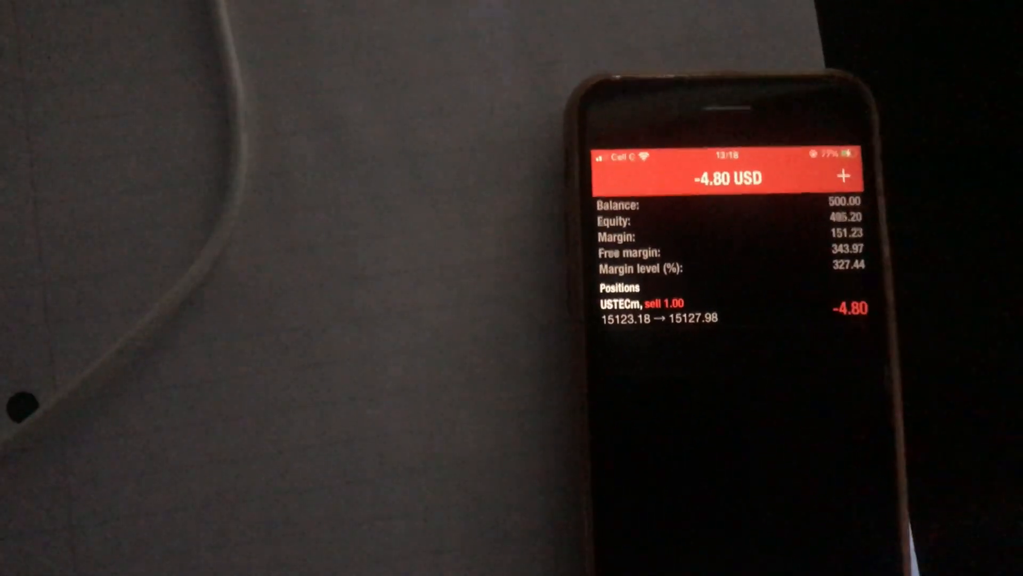
- Close the USTECm sell position, leaving no open positions and about 495.33 USD free margin
{"action": "left_click", "coordinate": [655, 289]}
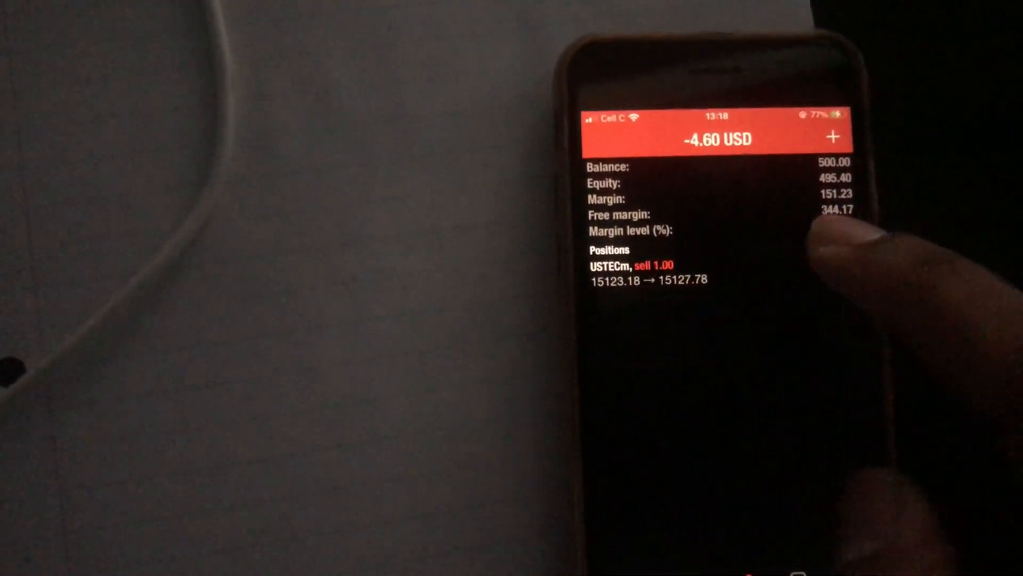
{"action": "left_click", "coordinate": [633, 265]}
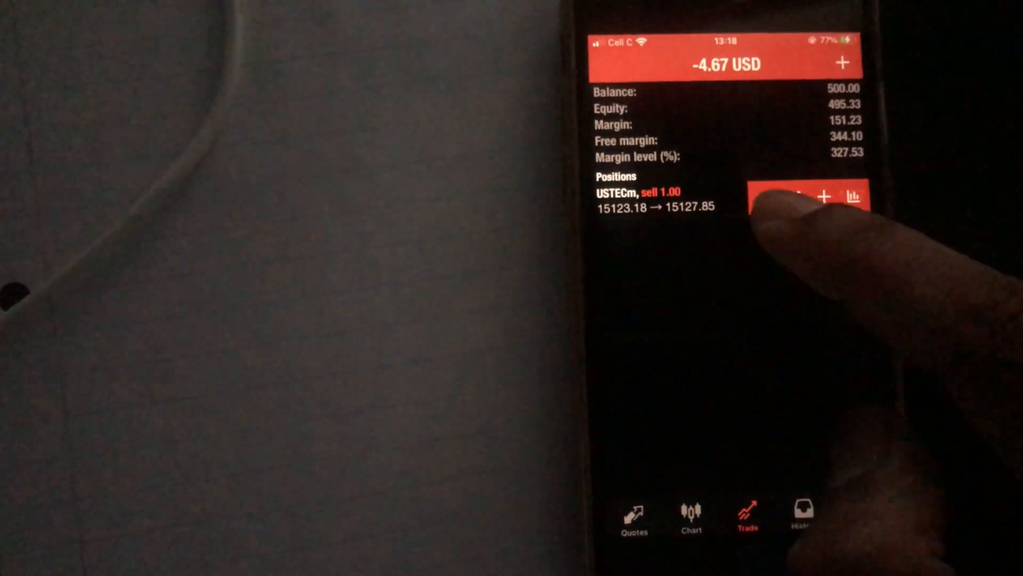
{"action": "left_click", "coordinate": [809, 196]}
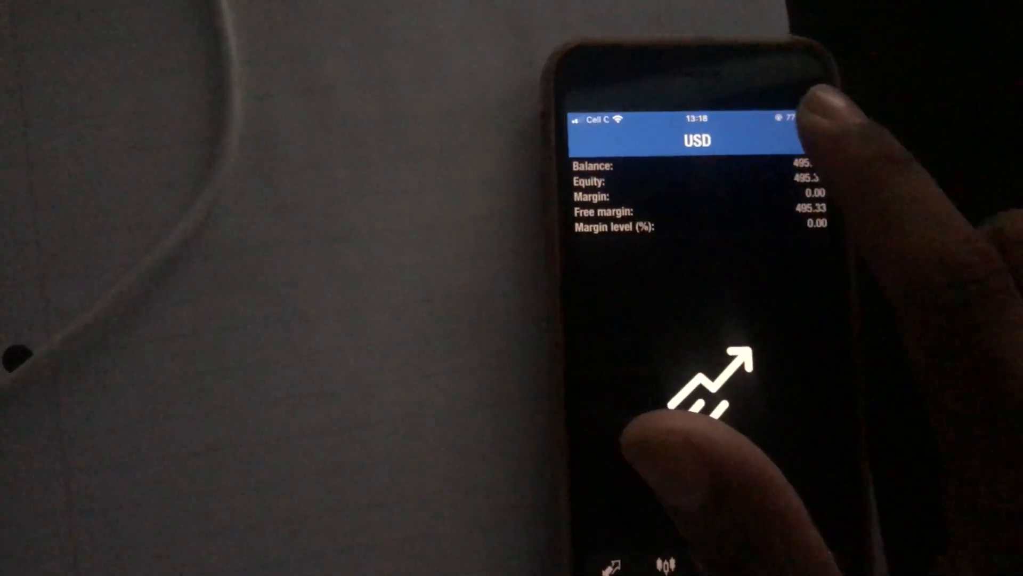
- Buy 1.00 lot of USTECm by market from the Trade tab
{"action": "left_click", "coordinate": [697, 398]}
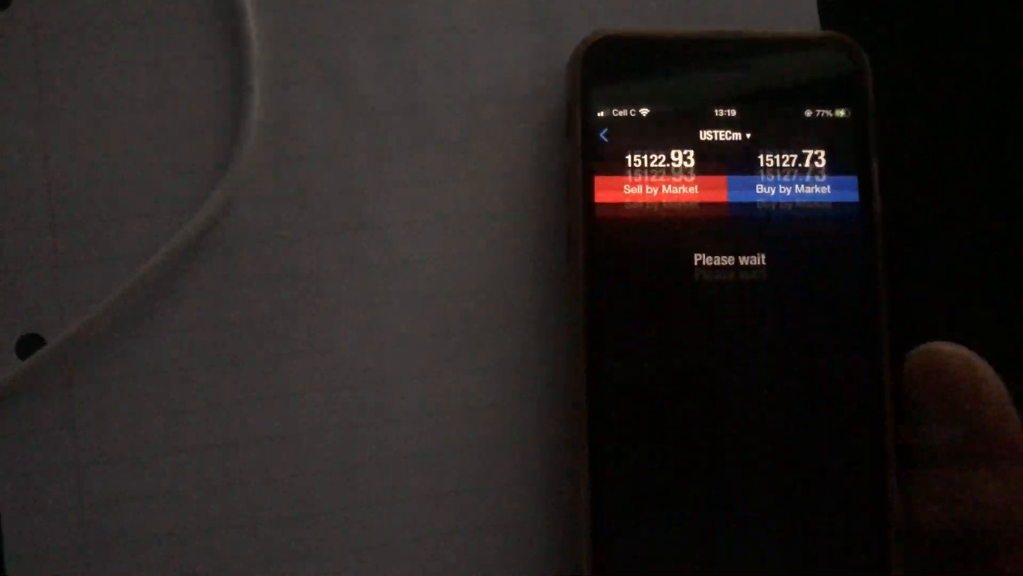
{"action": "left_click", "coordinate": [792, 190]}
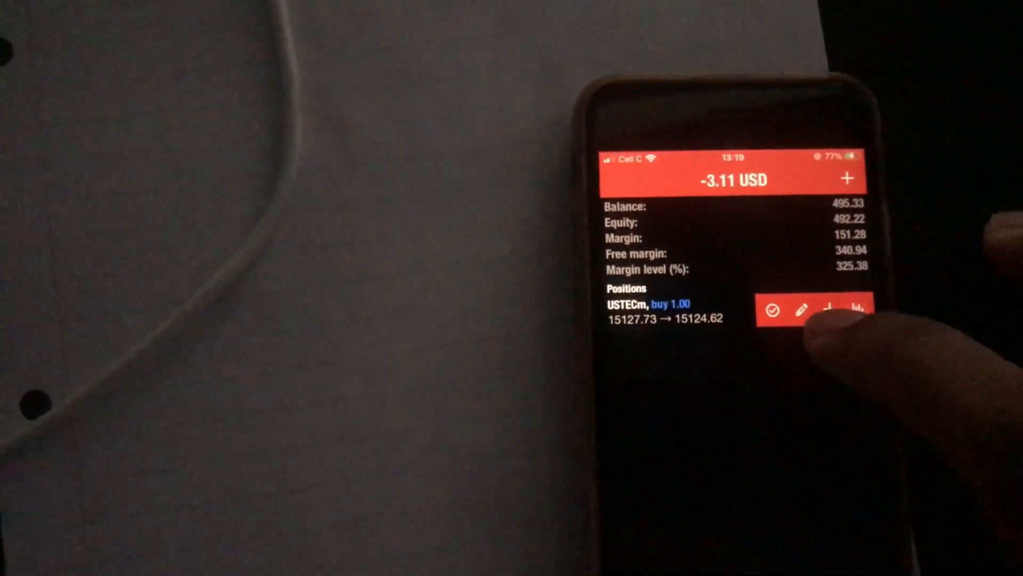
- Leave the buy's Modify screen unchanged and view the history listing the closed sell at -4.67
{"action": "left_click", "coordinate": [801, 310]}
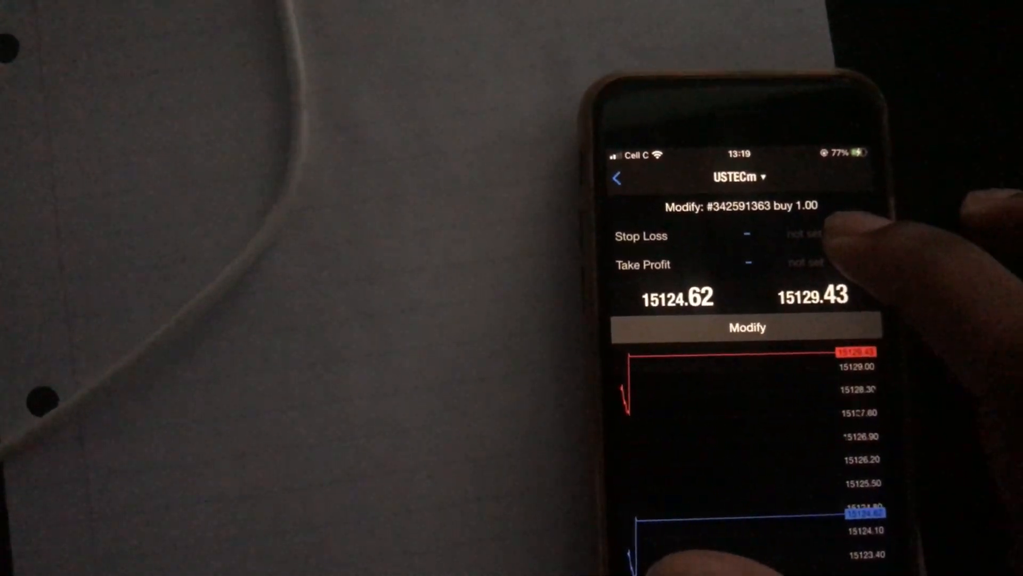
{"action": "left_click", "coordinate": [806, 237]}
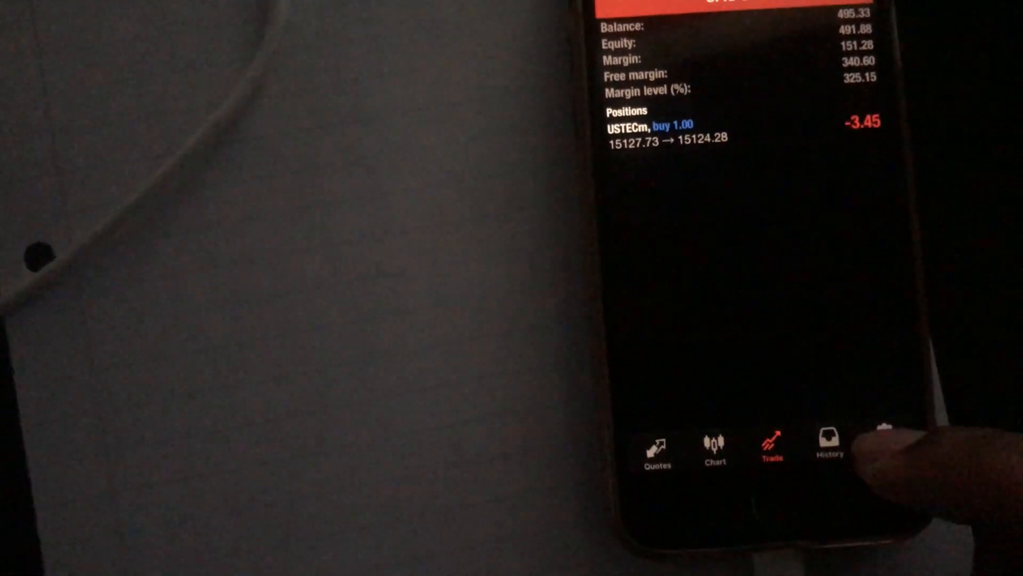
{"action": "left_click", "coordinate": [829, 447]}
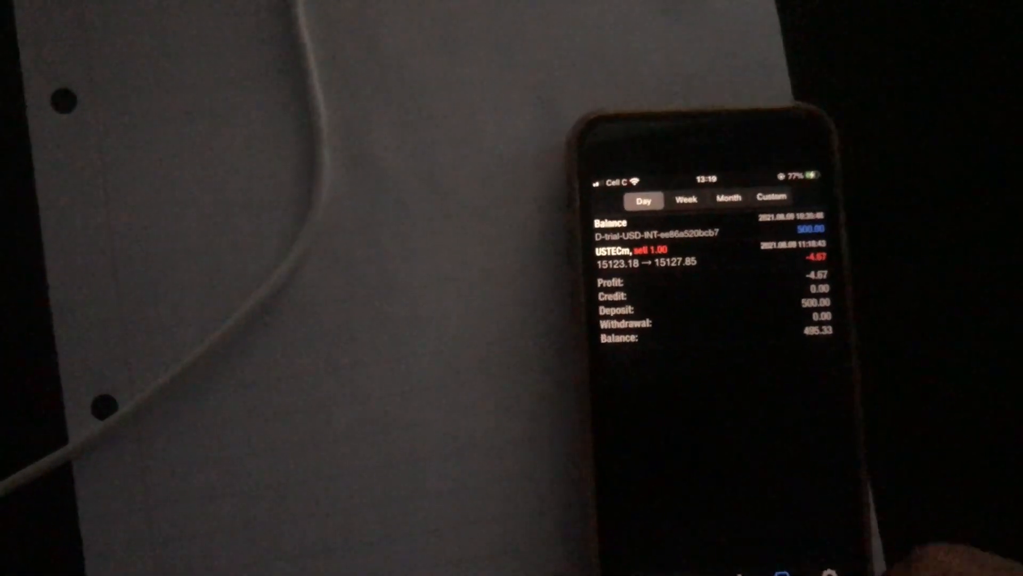